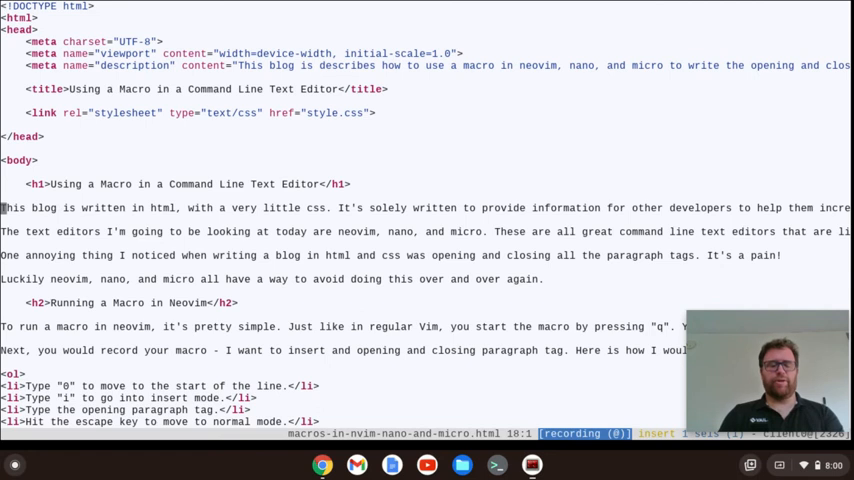
# - Type the opening <p> tag while recording the paragraph-wrapping macro
pyautogui.write('<p>')
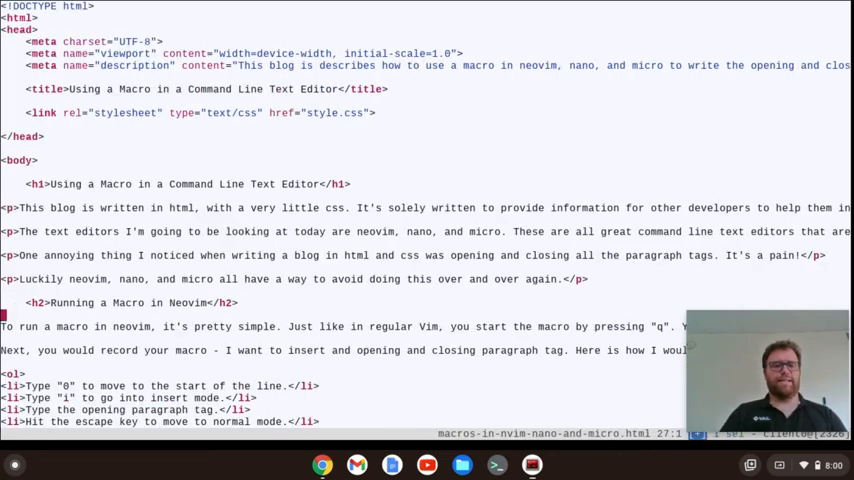
pyautogui.moveTo(590, 326)
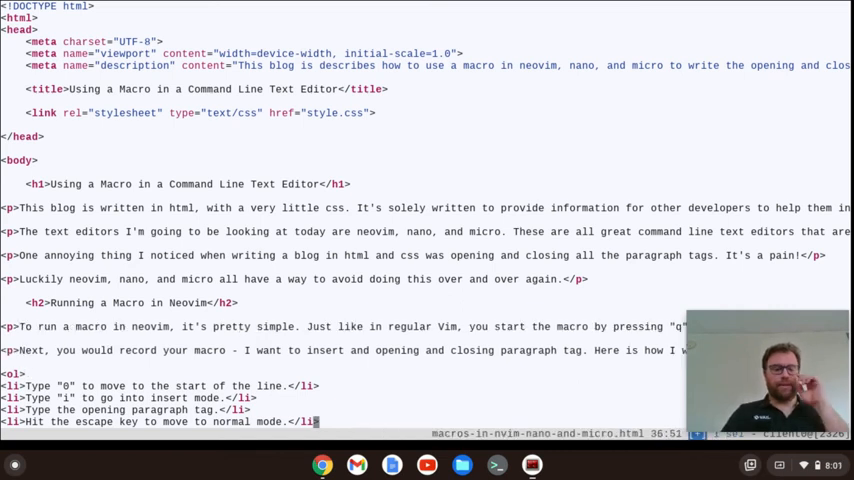
# - Move down through the Neovim, Nano and Micro sections, tagging each paragraph with the macro
pyautogui.scroll(-3)
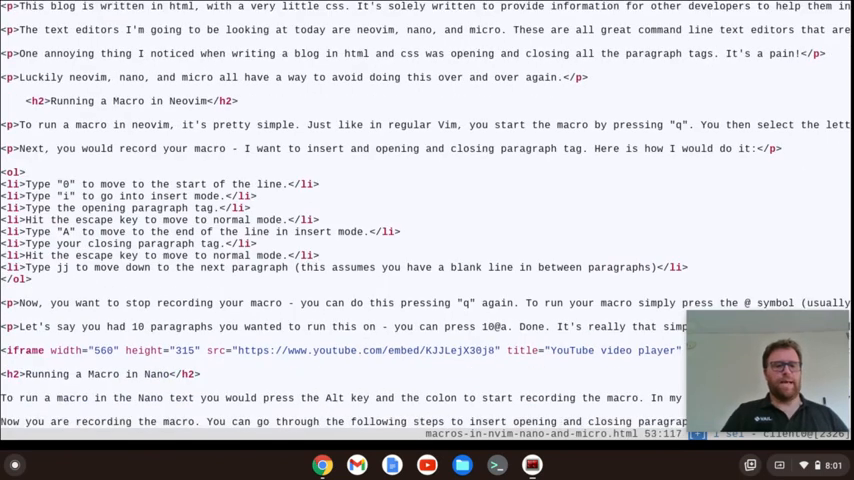
pyautogui.scroll(-3)
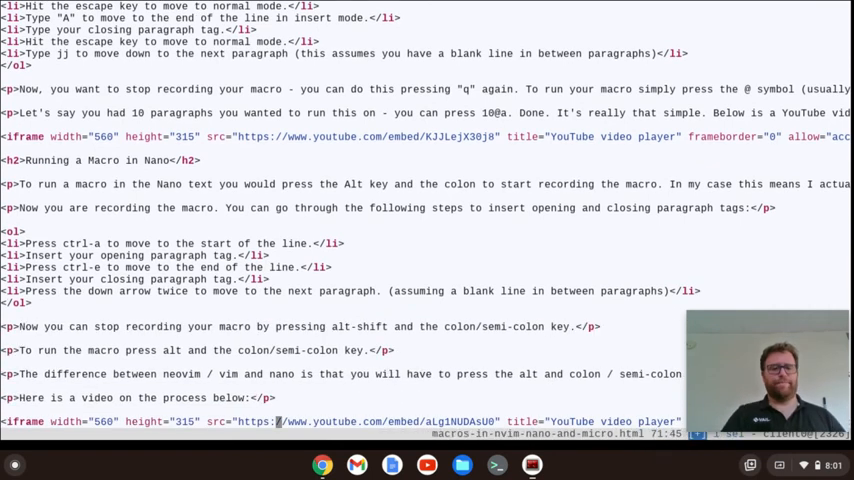
pyautogui.scroll(-3)
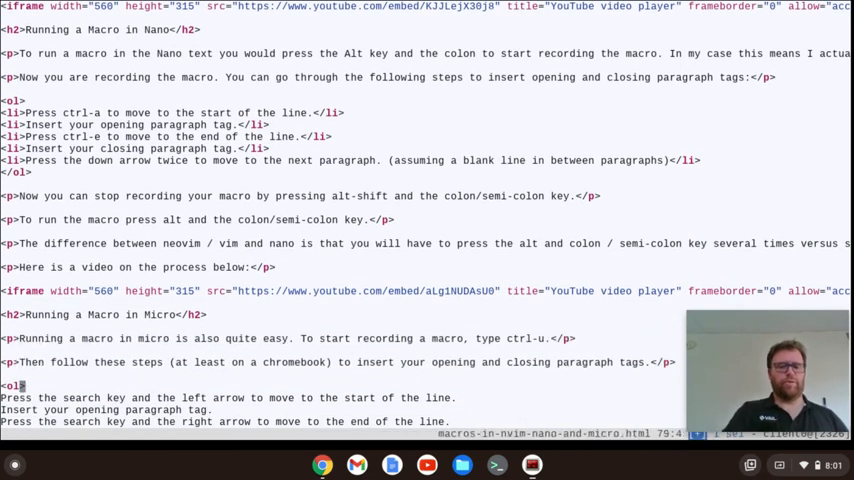
pyautogui.scroll(-3)
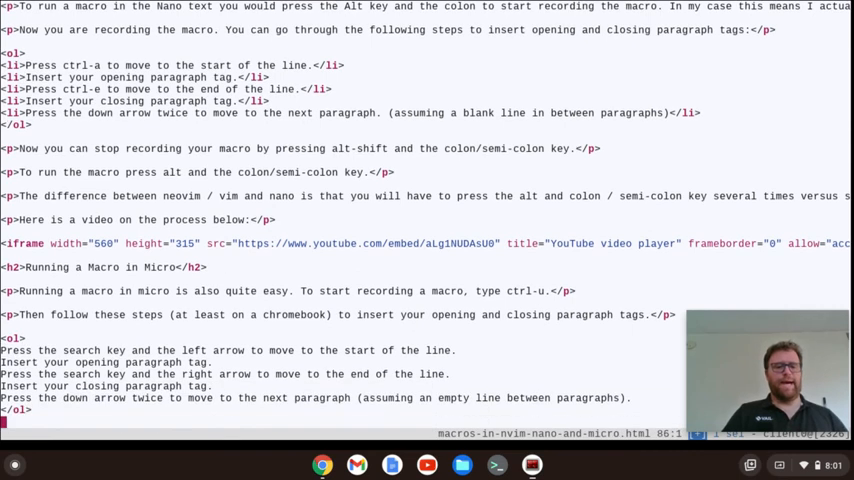
# - Scroll toward the file's end to tag the remaining Micro and Kakoune bonus paragraphs
pyautogui.scroll(-3)
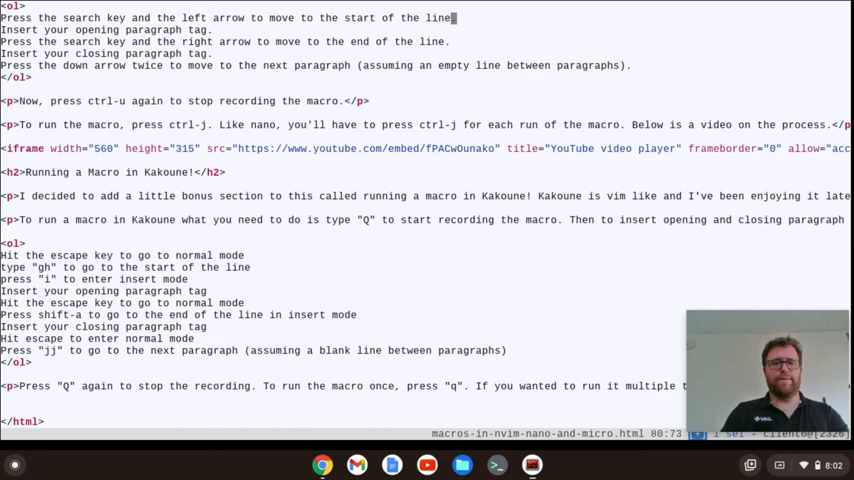
# - Jump to the start of the first Micro step line and begin inserting the <li> tag
pyautogui.press('Home')
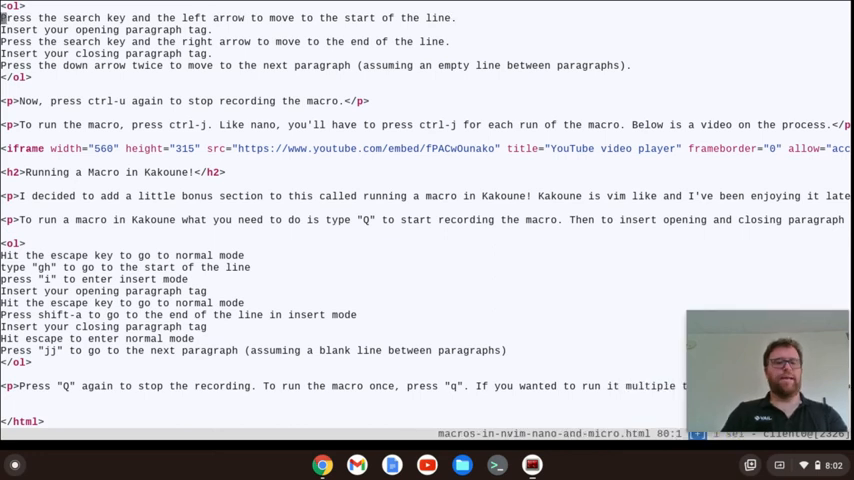
pyautogui.press('i')
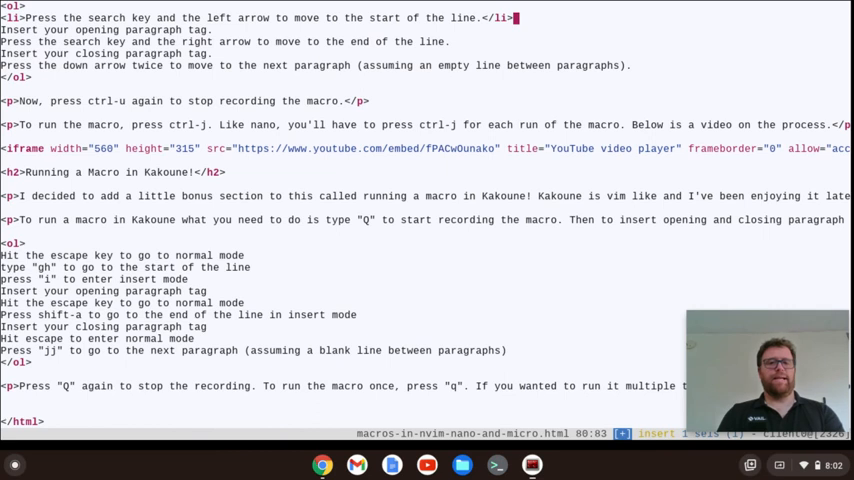
# - Leave insert mode to finish tagging the first Micro step line
pyautogui.press('Escape')
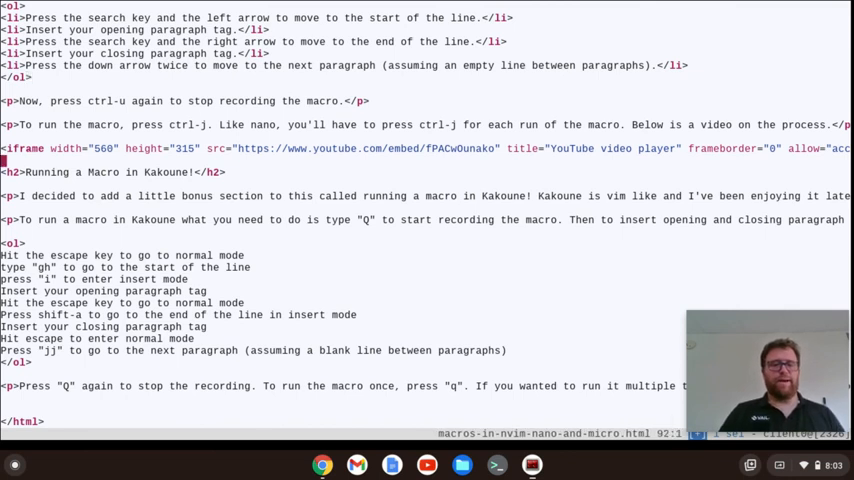
pyautogui.moveTo(238, 255)
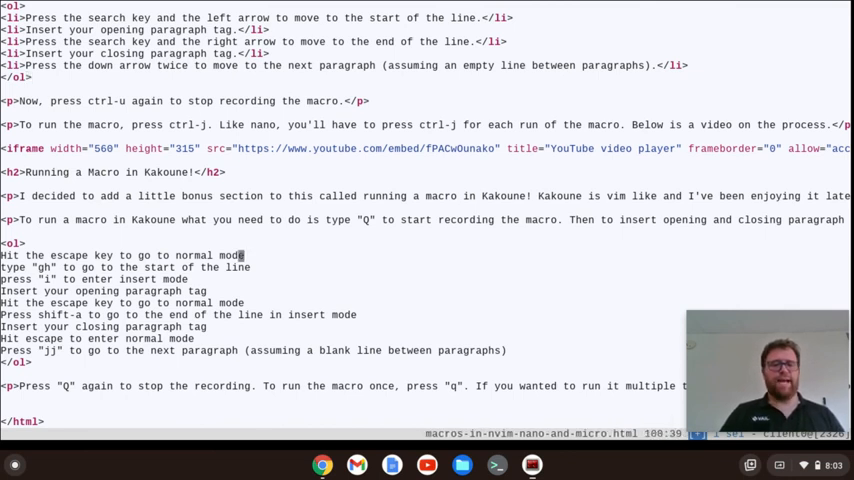